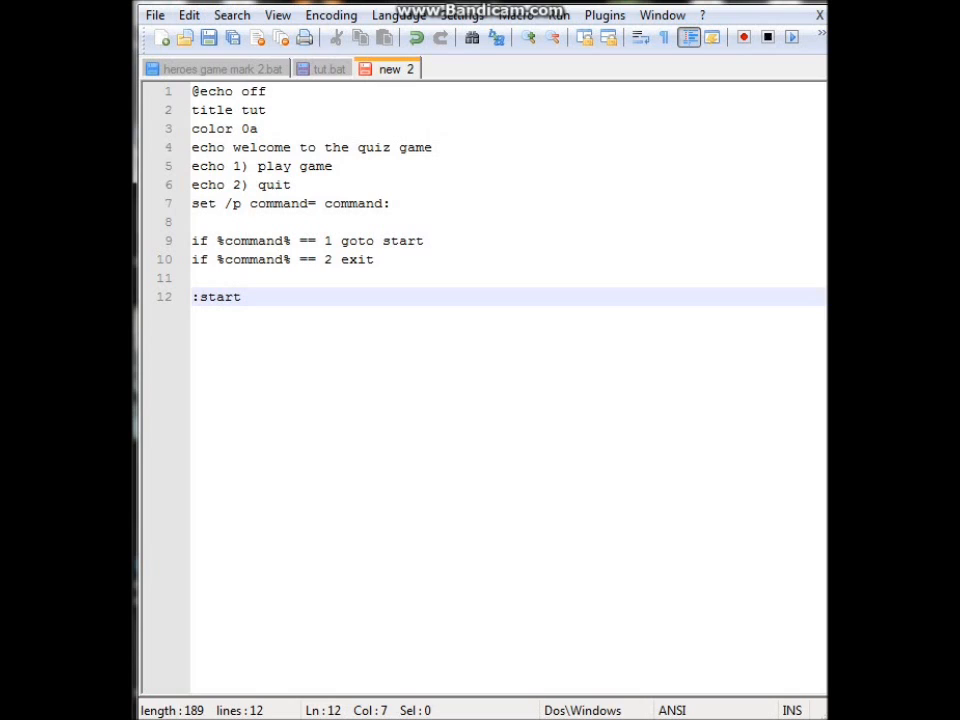
pyautogui.write('cls')
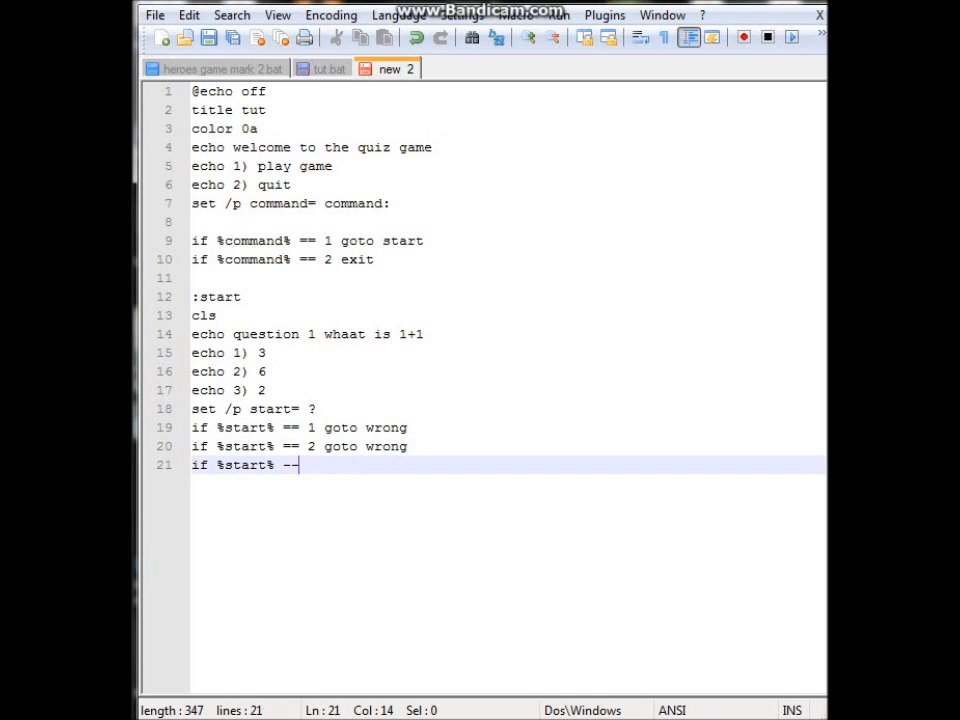